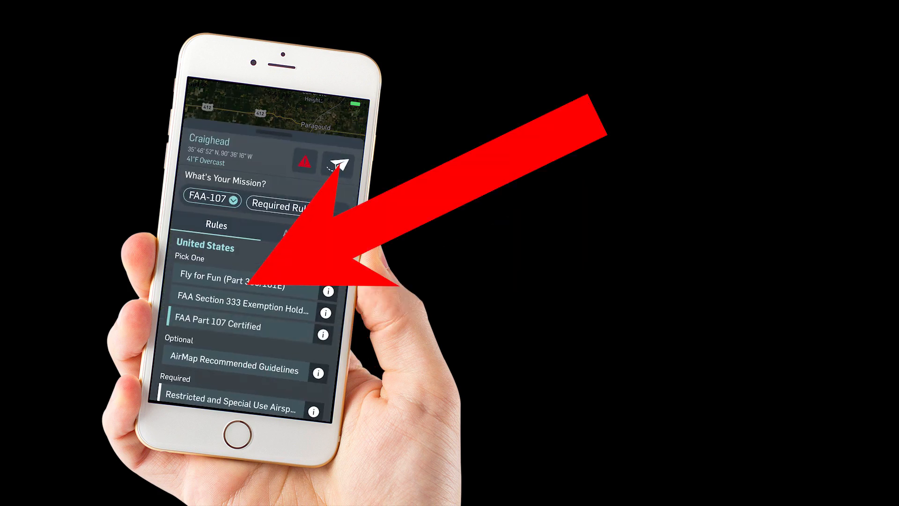
# - Choose the Fly for Fun (Part 336/101E) rule set and collapse the rules panel
pyautogui.click(232, 285)
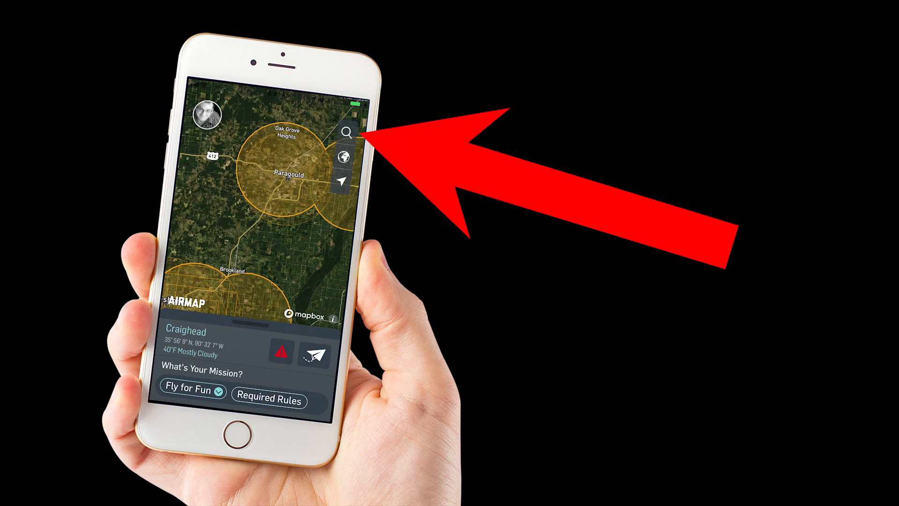
# - Start a flight plan over Jonesboro with a 500 ft radius circle
pyautogui.click(348, 131)
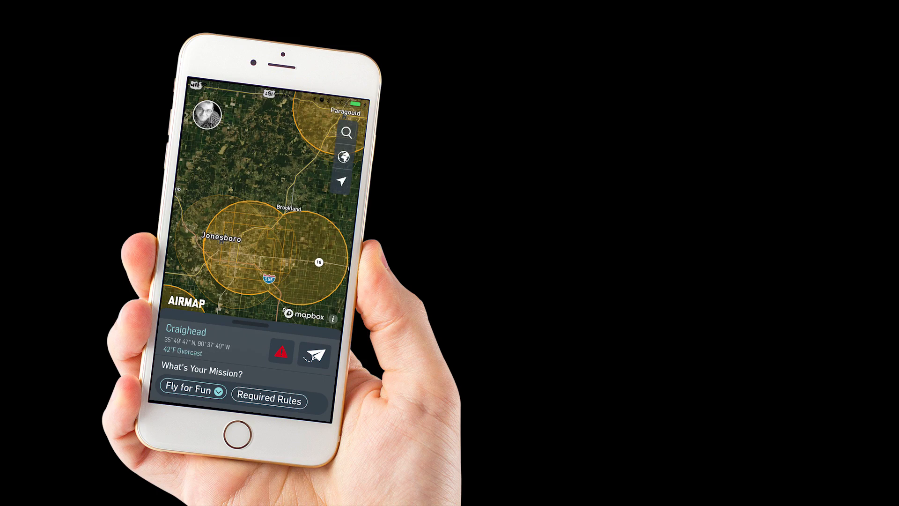
pyautogui.click(315, 353)
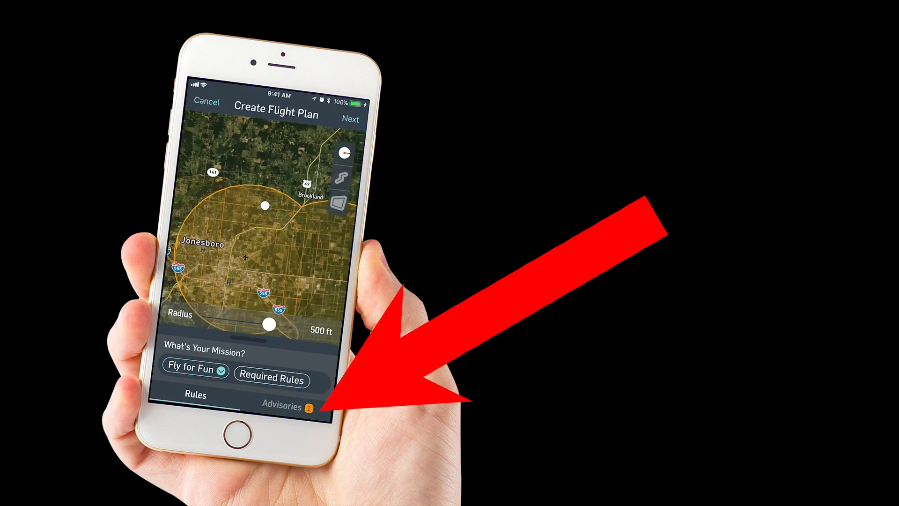
# - Switch the mission to FAA-107 and expand the Rules list showing Part 107 Certified
pyautogui.click(279, 397)
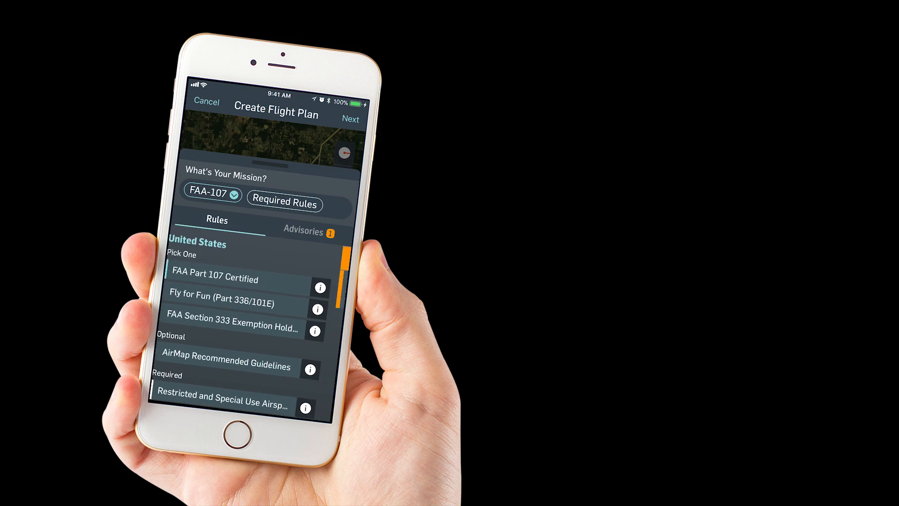
# - Confirm No Advisory Found under FAA-107, then return to the rule sets list
pyautogui.click(307, 231)
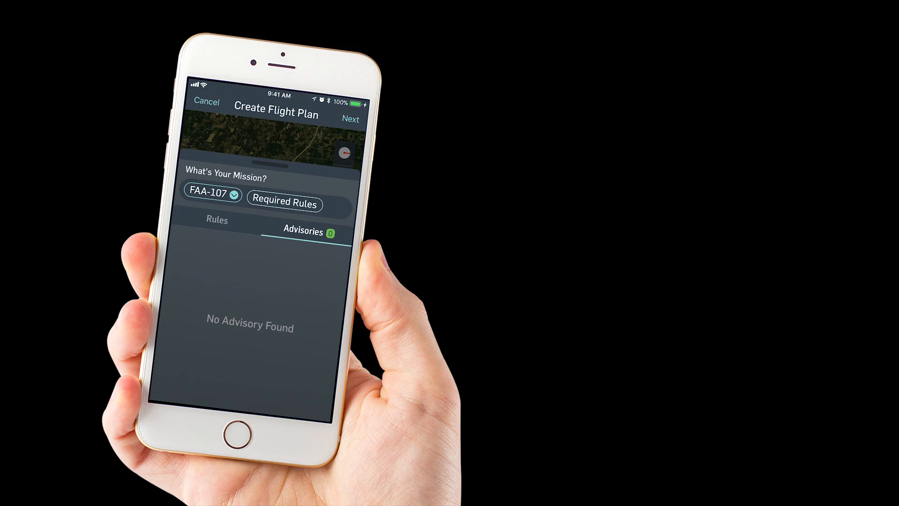
pyautogui.click(216, 220)
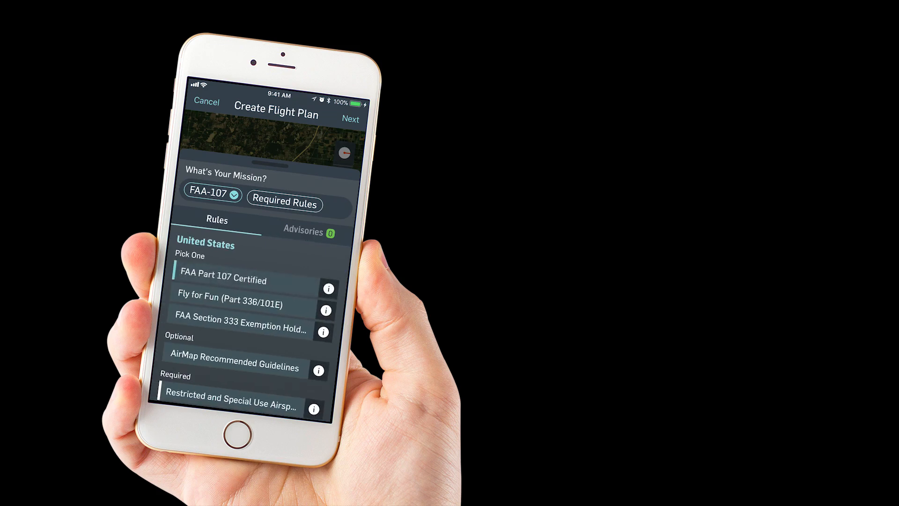
# - Cancel and start a 500 ft Fly for Fun plan over Hot Springs National Park
pyautogui.click(210, 196)
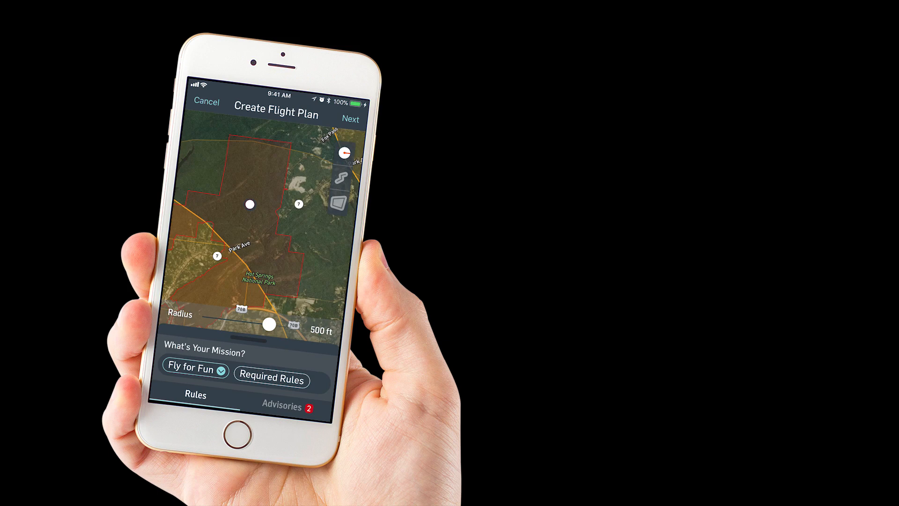
# - Review the National Park advisory, then switch the mission to FAA-107 with Part 107 Certified
pyautogui.click(282, 407)
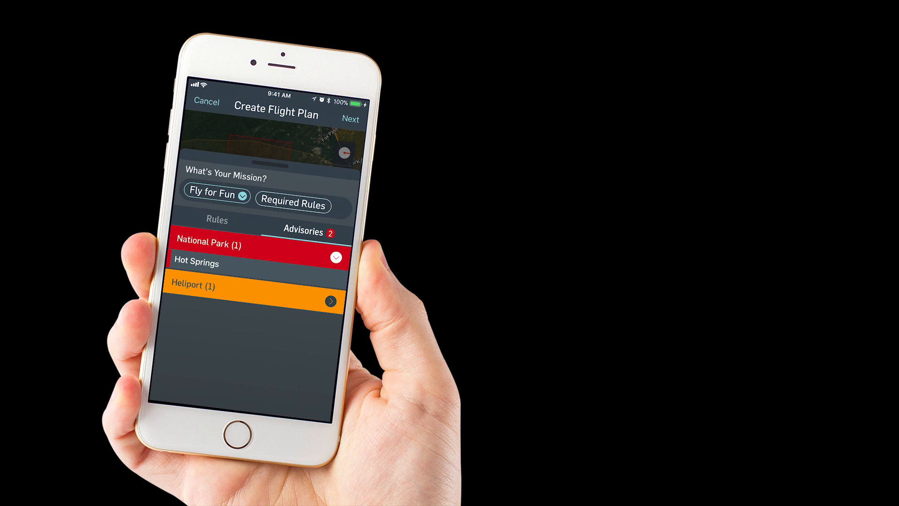
pyautogui.click(217, 219)
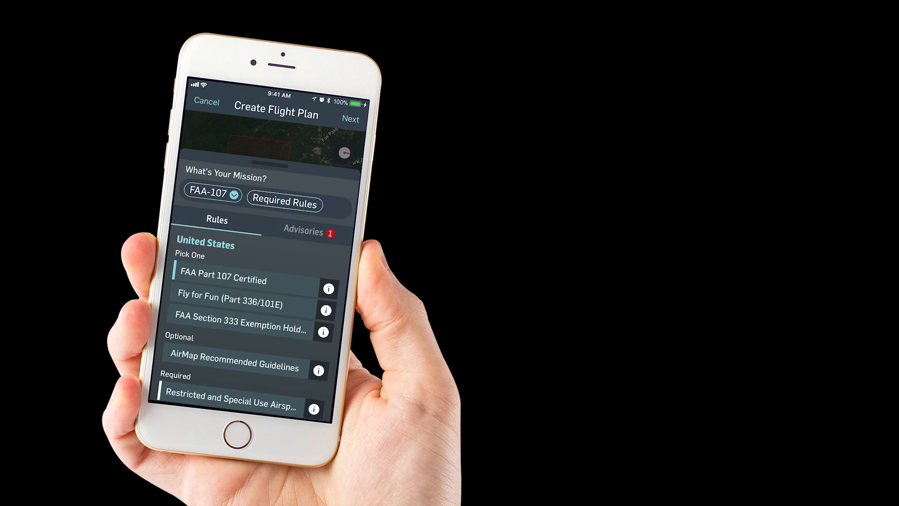
# - Collapse the panel and place the 500 ft circle on open land near Paragould
pyautogui.click(303, 232)
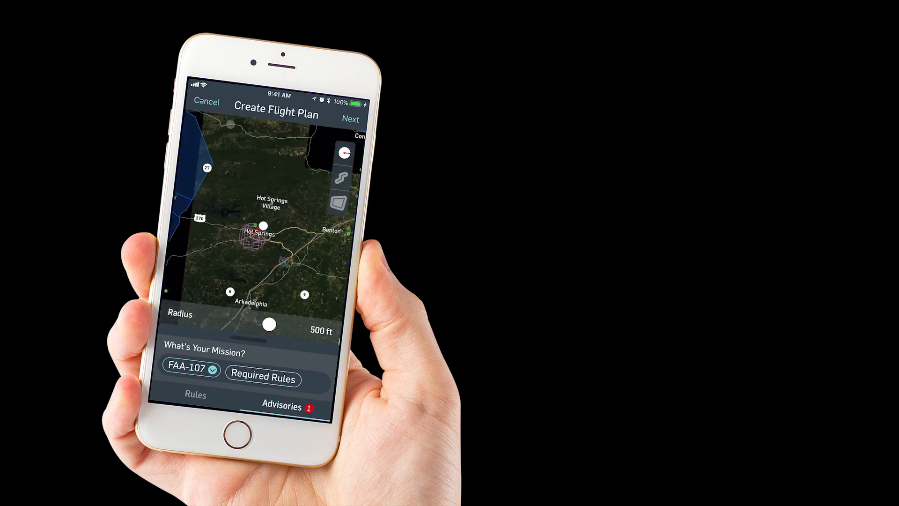
pyautogui.click(215, 369)
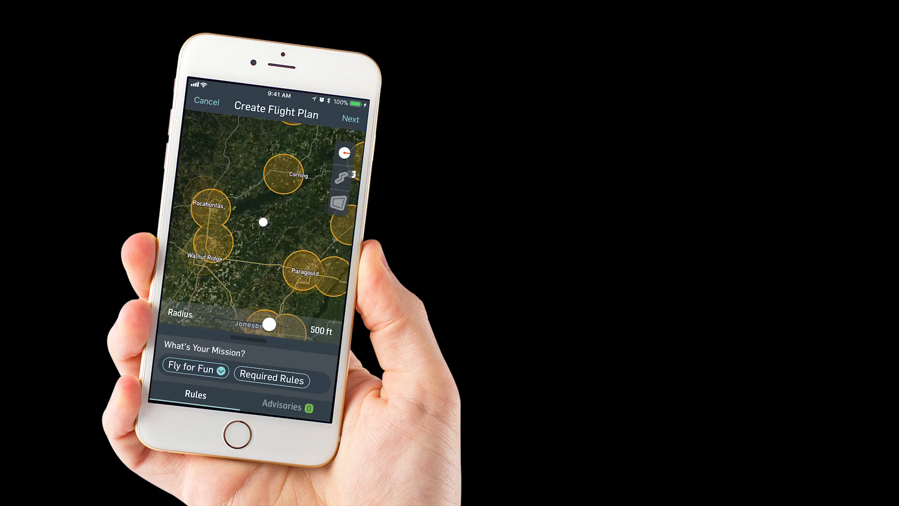